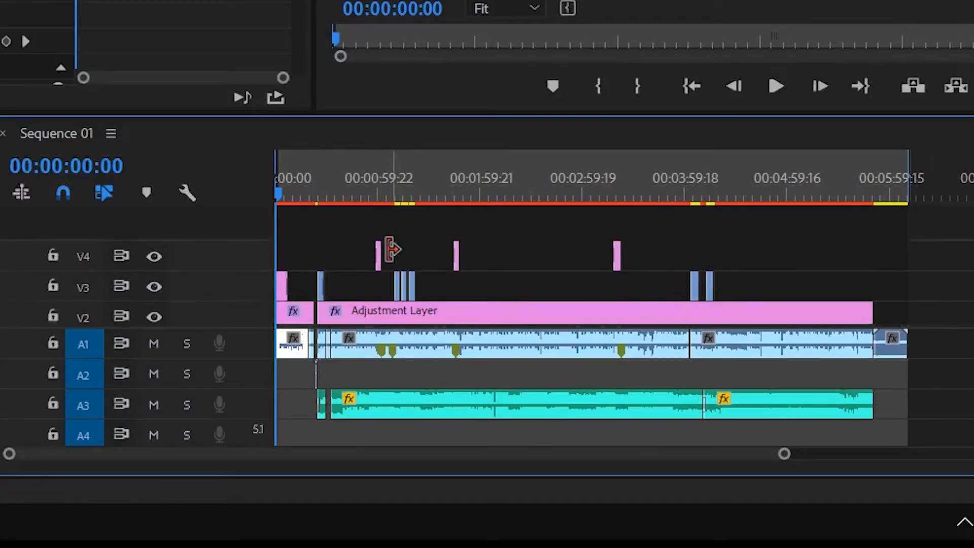
- Move the playhead about a minute in and open the f bin of camera clips in its own window
{"action": "left_click", "coordinate": [383, 193]}
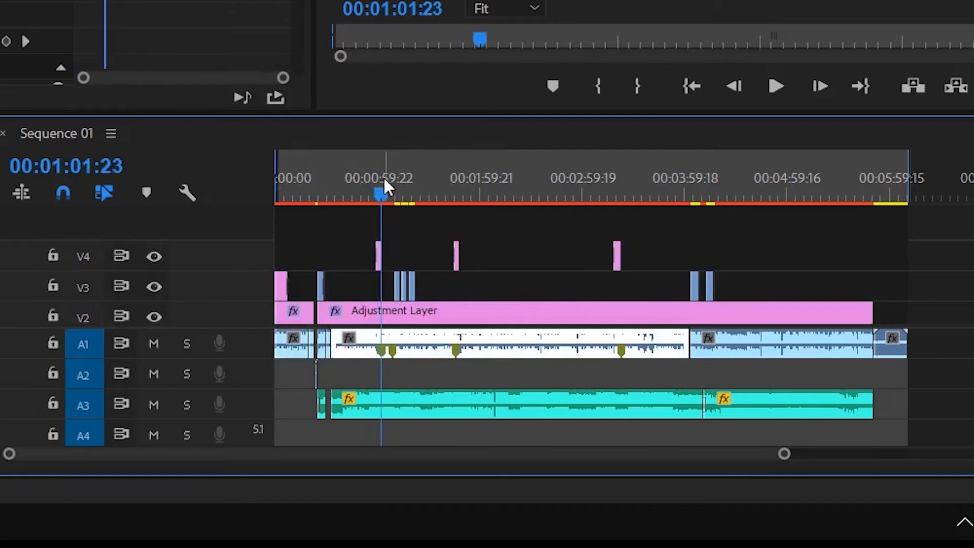
{"action": "left_click", "coordinate": [452, 193]}
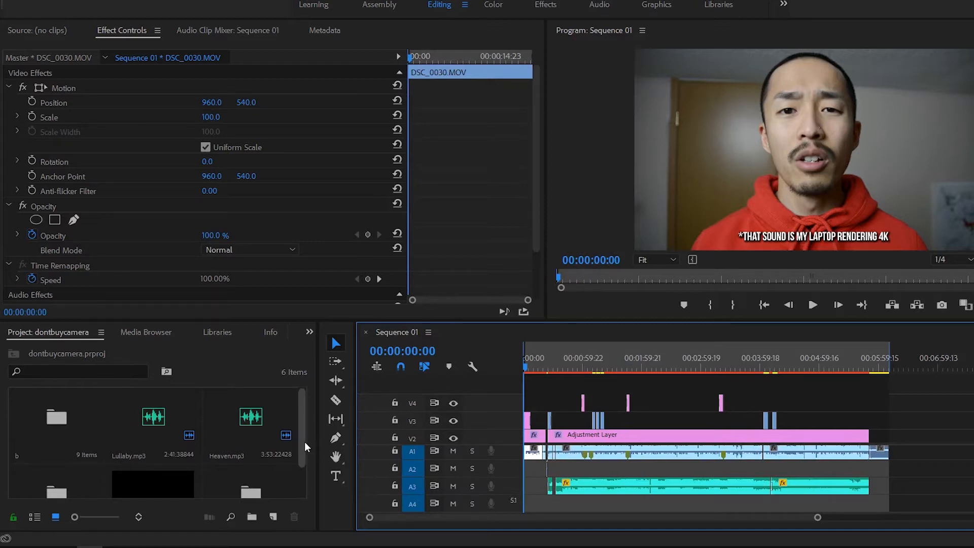
{"action": "scroll", "scroll_direction": "down", "scroll_amount": 3}
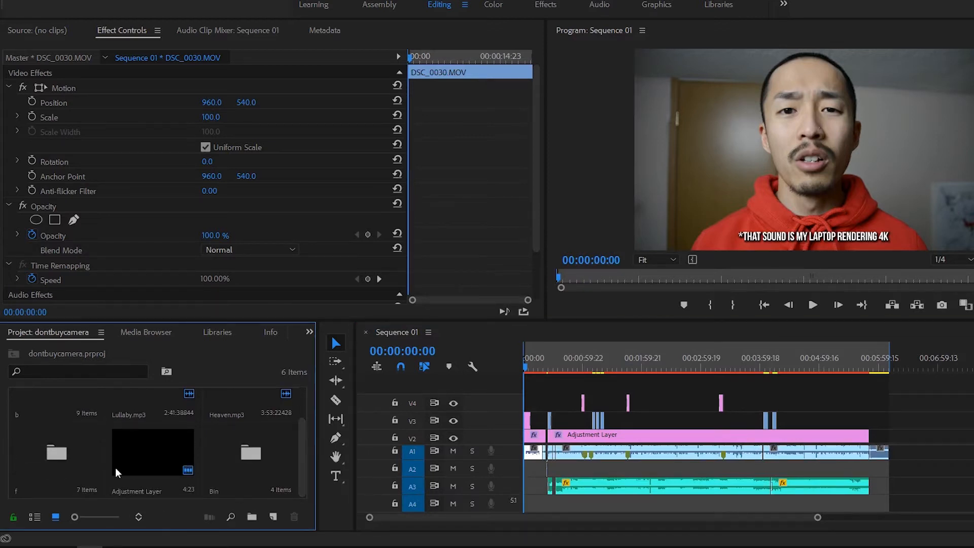
{"action": "mouse_move", "coordinate": [142, 448]}
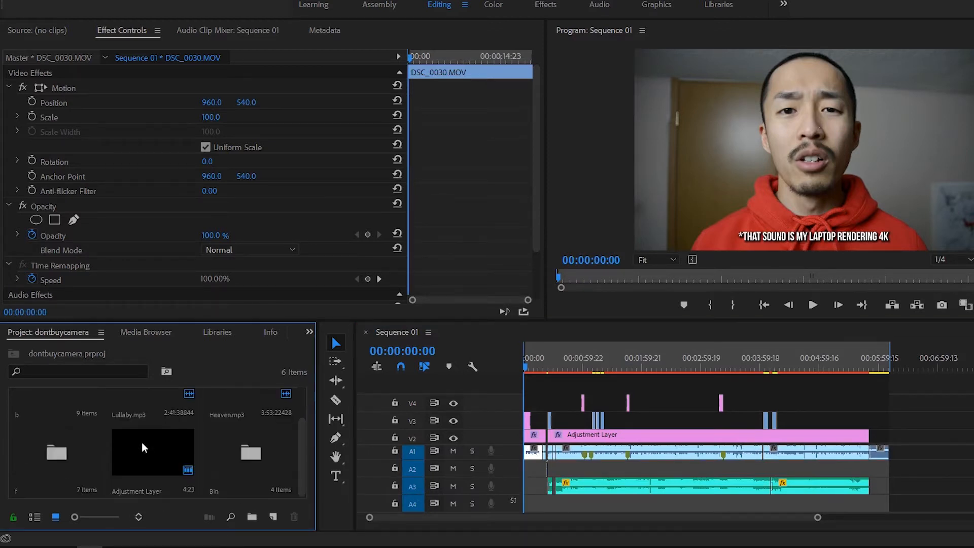
{"action": "double_click", "coordinate": [55, 452]}
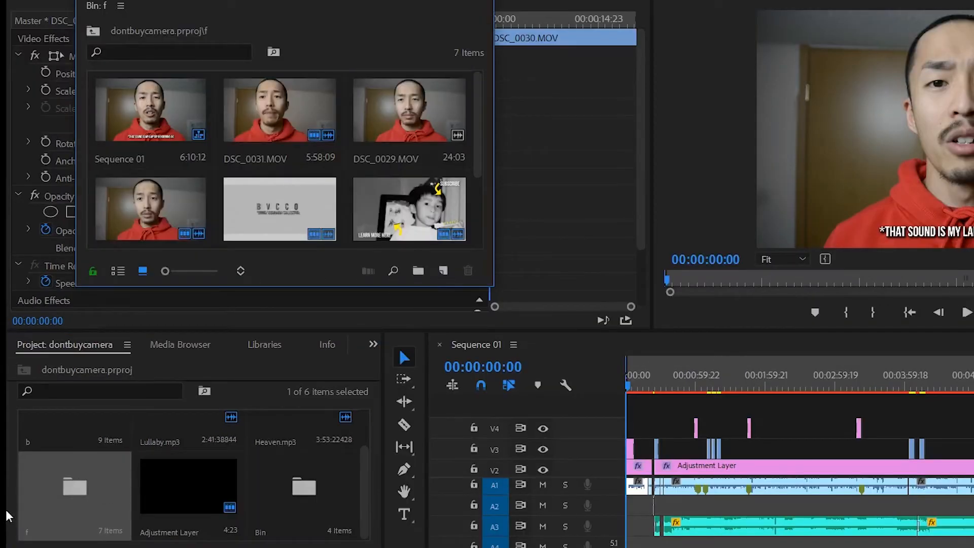
{"action": "mouse_move", "coordinate": [230, 167]}
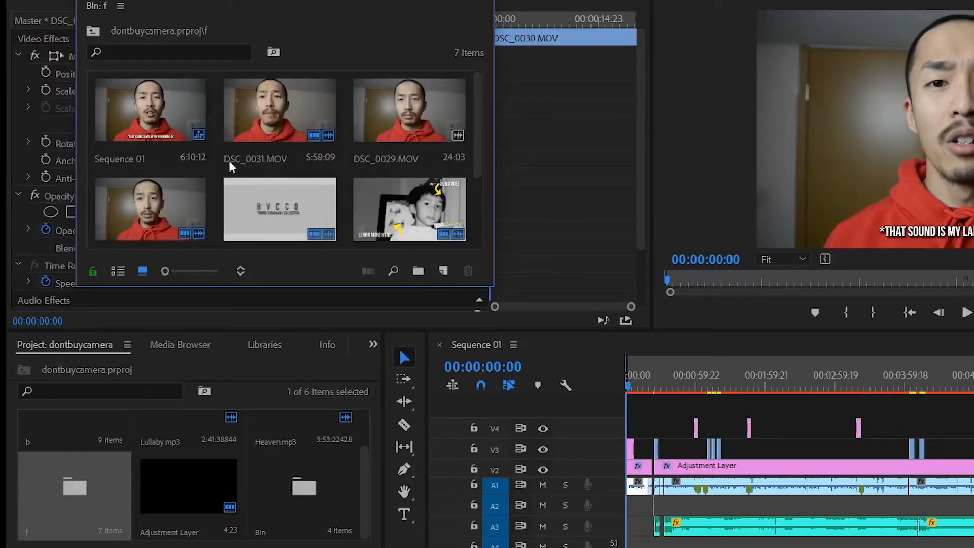
- Bring the f bin window back up and preview a different point of the OUTRObvc.mp4 outro clip
{"action": "left_click", "coordinate": [149, 208]}
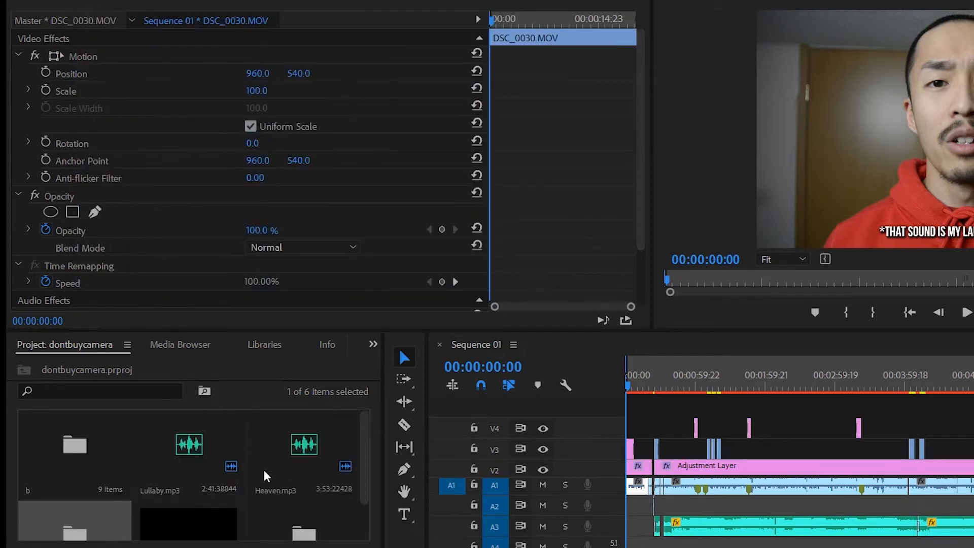
{"action": "scroll", "scroll_direction": "down", "scroll_amount": 3}
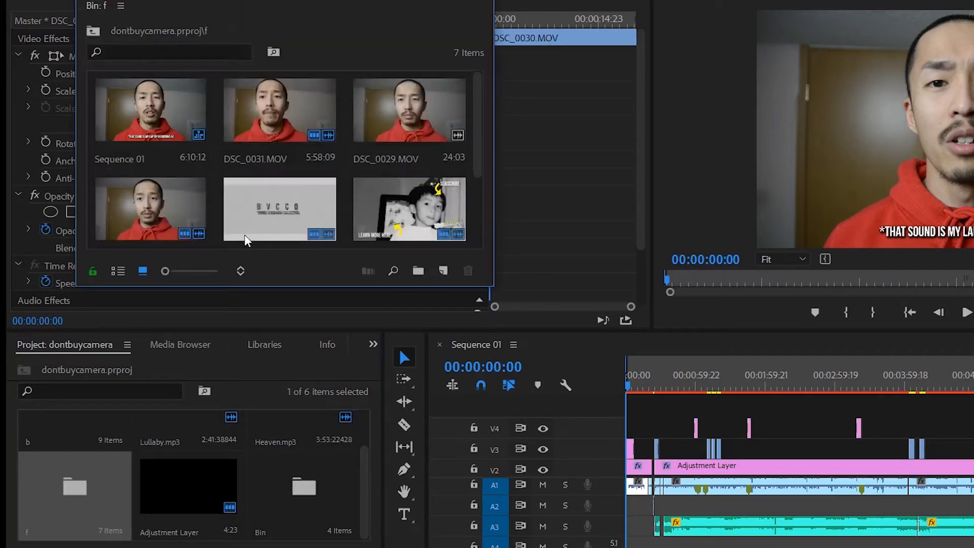
{"action": "left_click", "coordinate": [279, 209]}
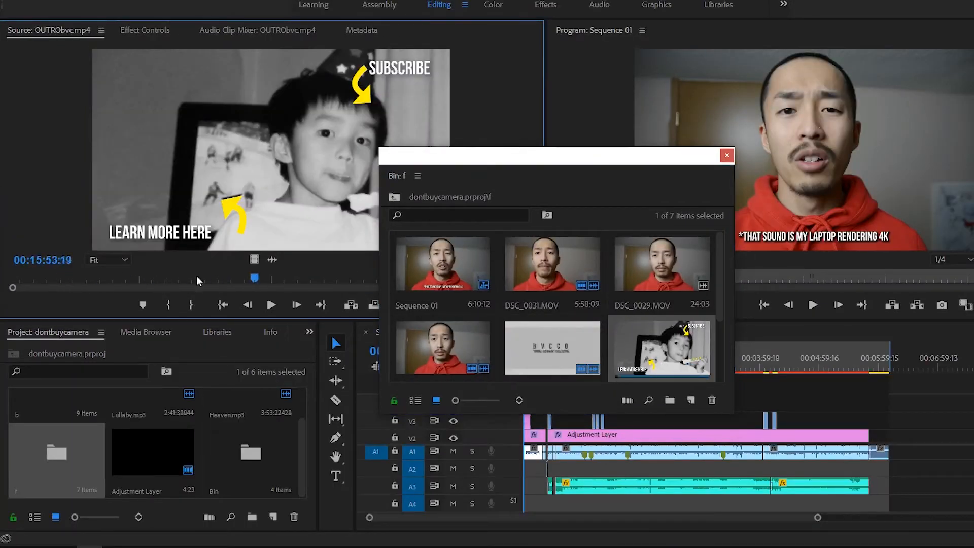
{"action": "left_click", "coordinate": [552, 348]}
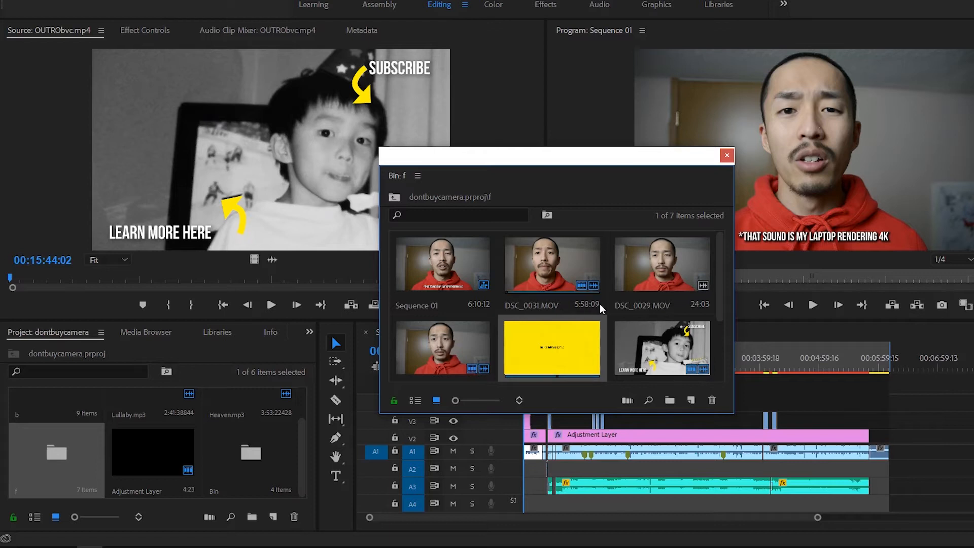
{"action": "mouse_move", "coordinate": [575, 358]}
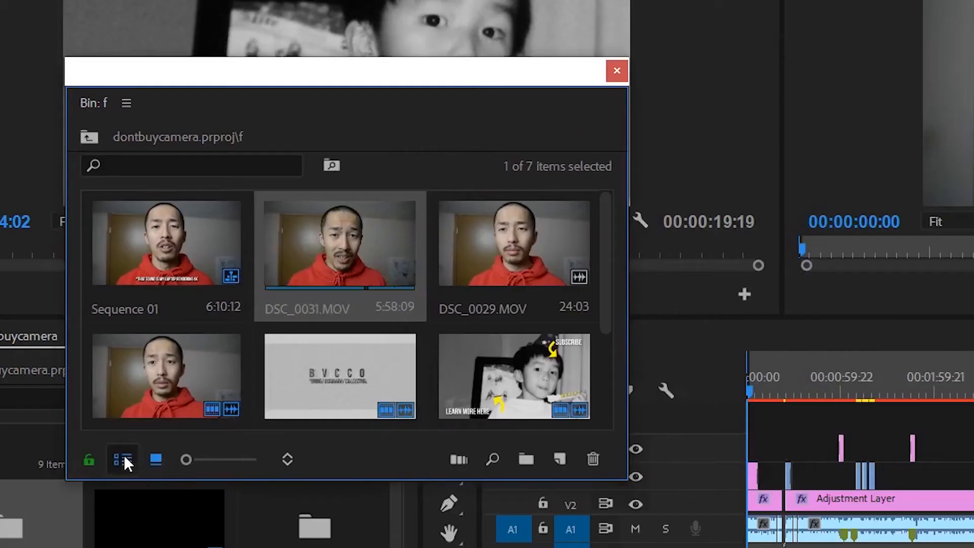
- Show the bin as a detailed list and select the three DSC camera clips from DSC_0031.MOV to DSC_0029.MOV
{"action": "left_click", "coordinate": [123, 458]}
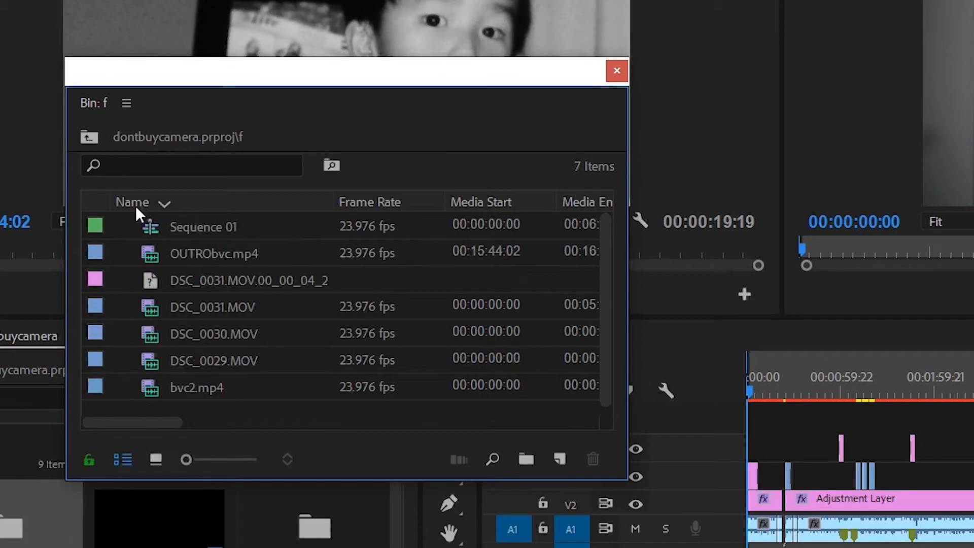
{"action": "left_click", "coordinate": [213, 361]}
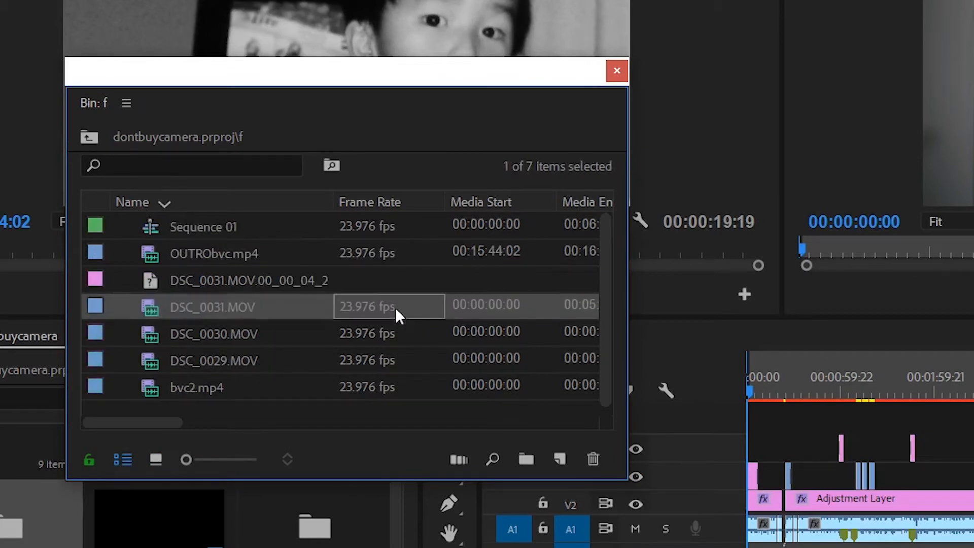
{"action": "mouse_move", "coordinate": [181, 317]}
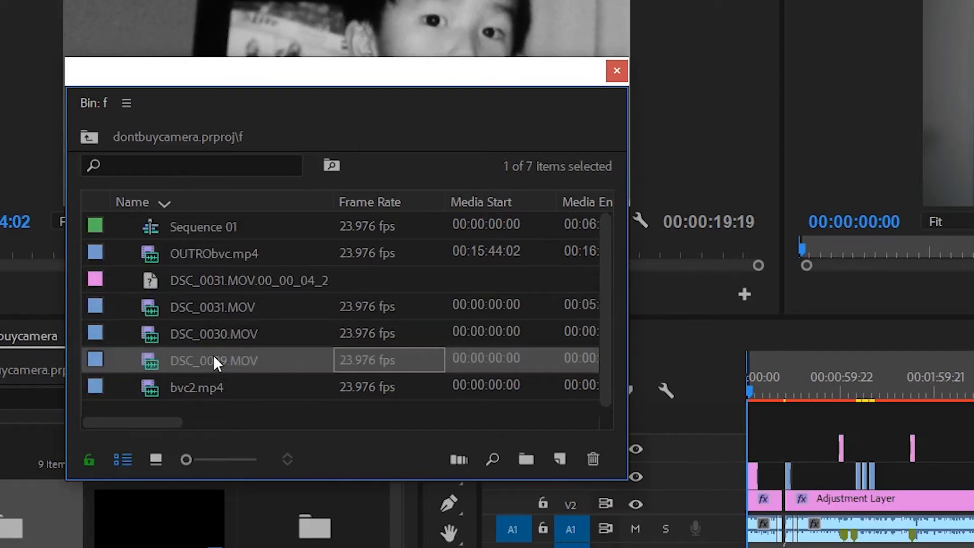
{"action": "mouse_move", "coordinate": [241, 366]}
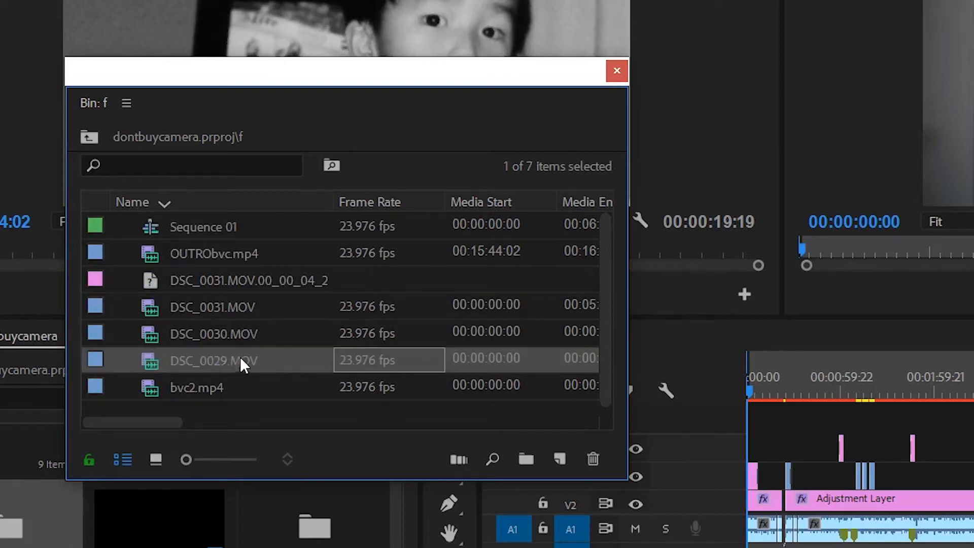
{"action": "left_click", "coordinate": [212, 306]}
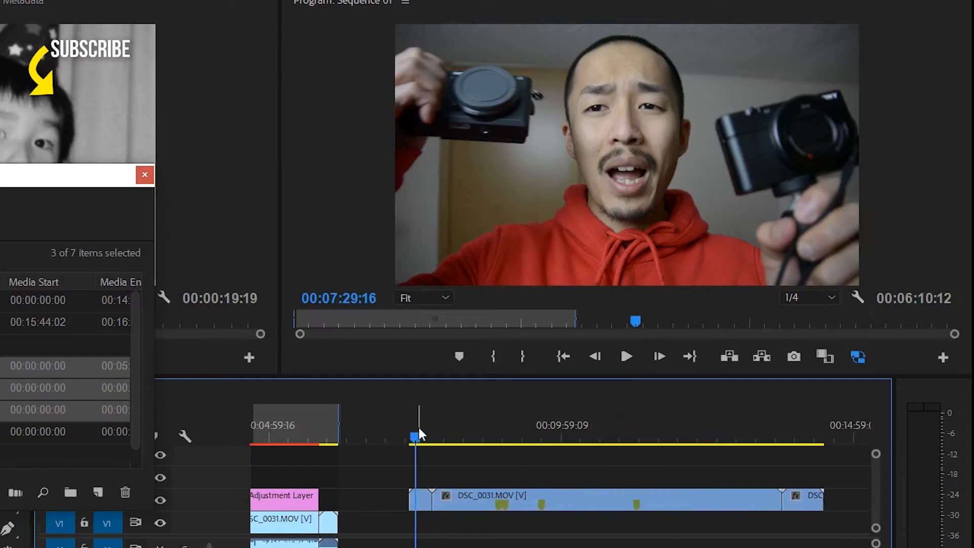
- Play and stop the raw DSC_0031 footage, then jump to a later moment in it
{"action": "left_click", "coordinate": [626, 356]}
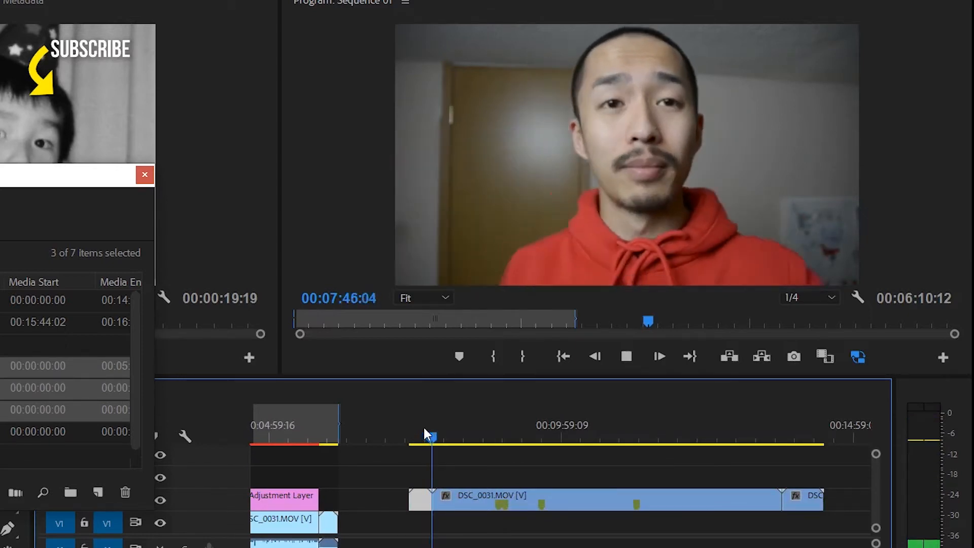
{"action": "left_click", "coordinate": [627, 356]}
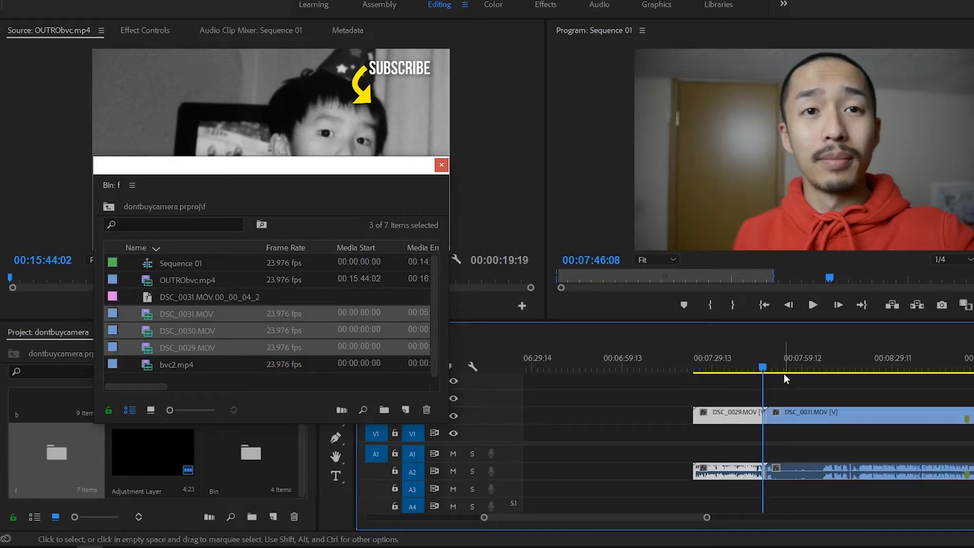
{"action": "left_click", "coordinate": [819, 370]}
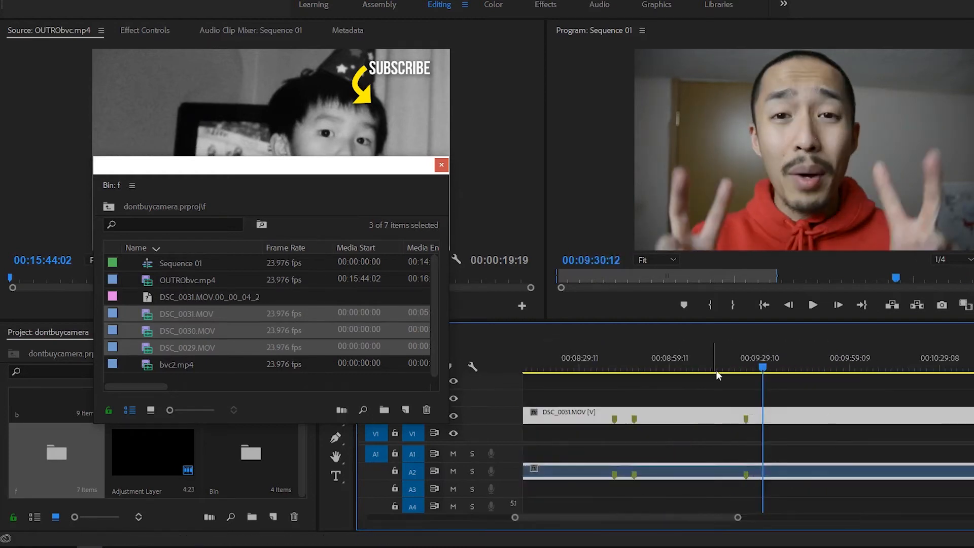
- Jump to the first marker on DSC_0031 and scrub forward to the next marker
{"action": "left_click", "coordinate": [599, 368]}
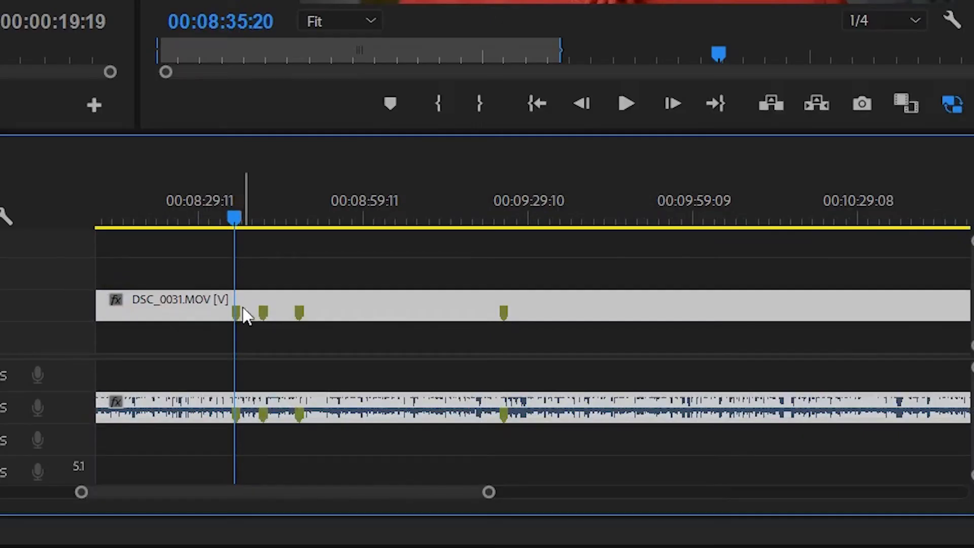
{"action": "mouse_move", "coordinate": [234, 248]}
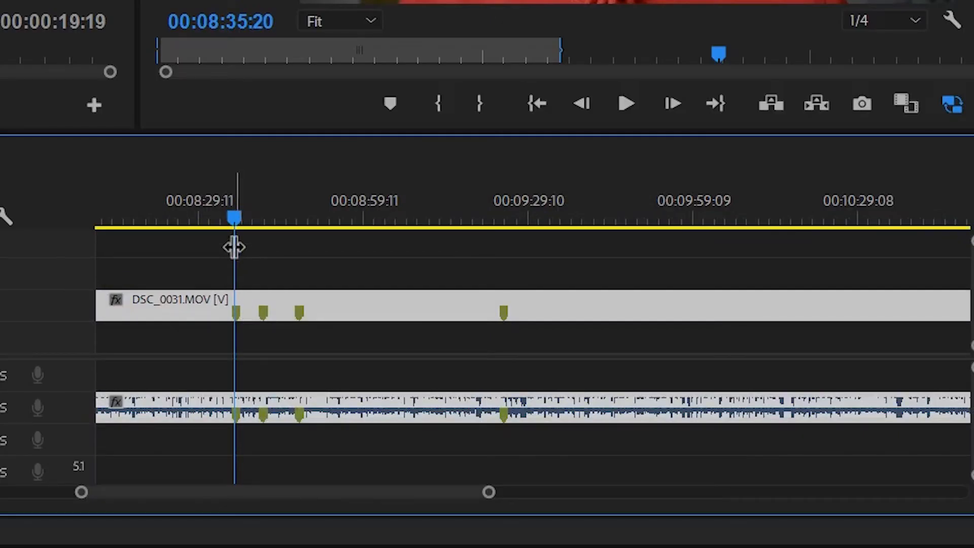
{"action": "left_click_drag", "start_coordinate": [235, 215], "coordinate": [260, 215]}
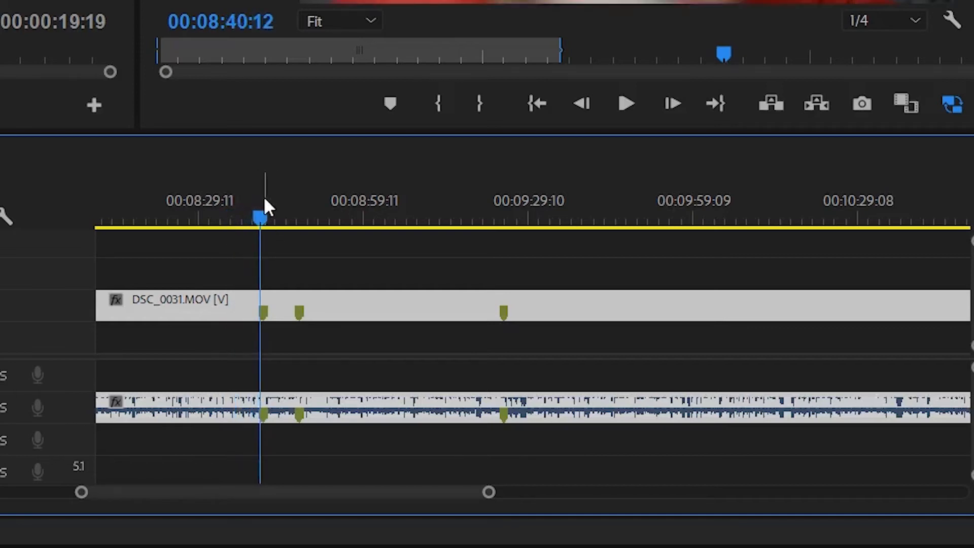
{"action": "mouse_move", "coordinate": [268, 202]}
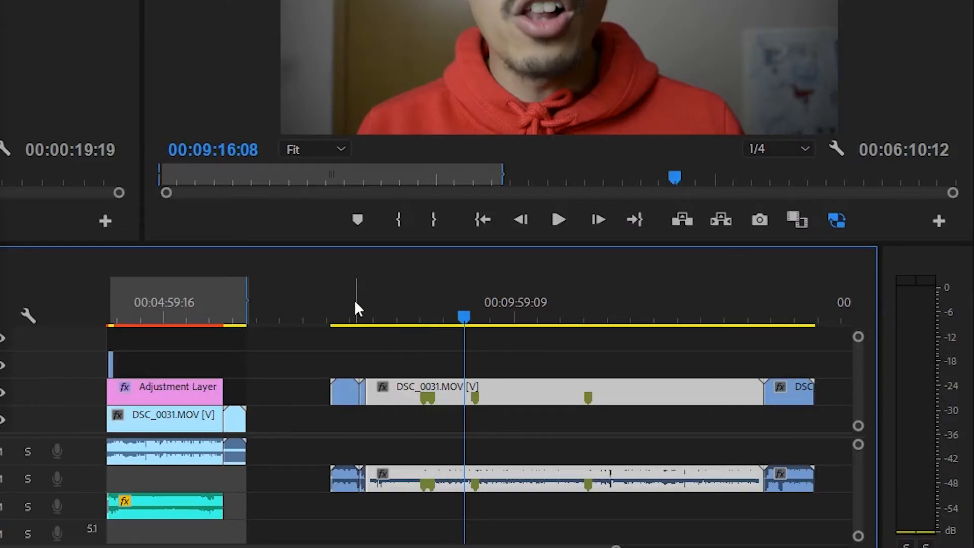
{"action": "left_click", "coordinate": [352, 320]}
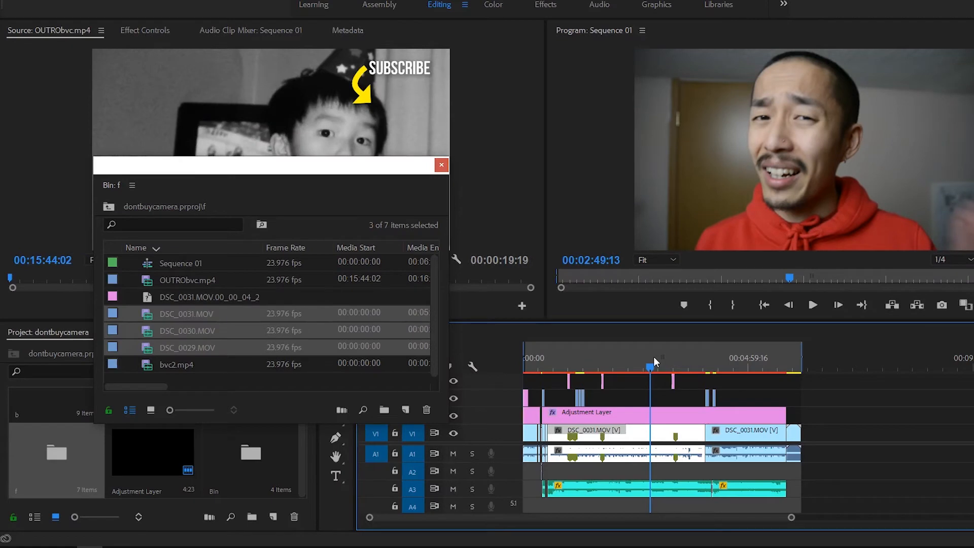
{"action": "left_click", "coordinate": [550, 366]}
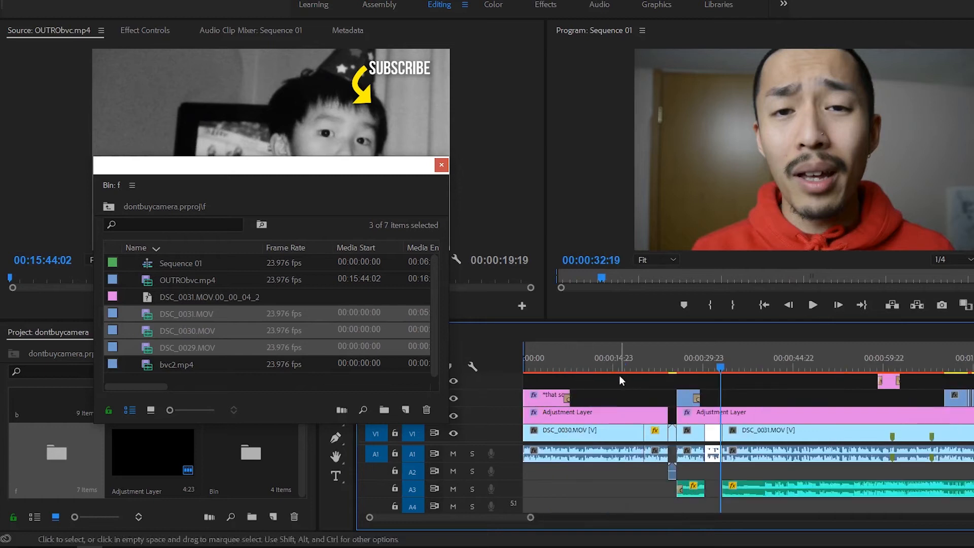
- Jump to the lens B-roll at 26 seconds and close the f bin window
{"action": "left_click", "coordinate": [680, 367]}
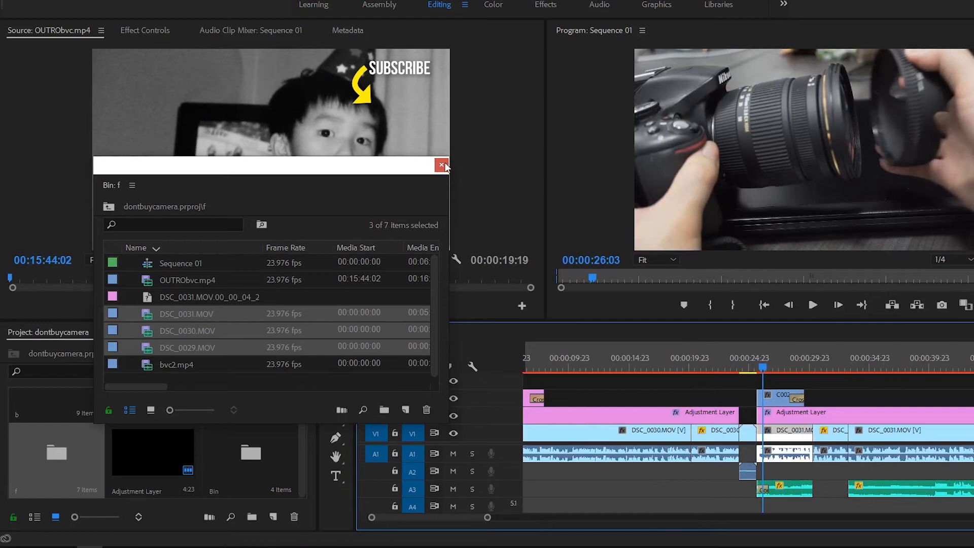
{"action": "left_click", "coordinate": [442, 166]}
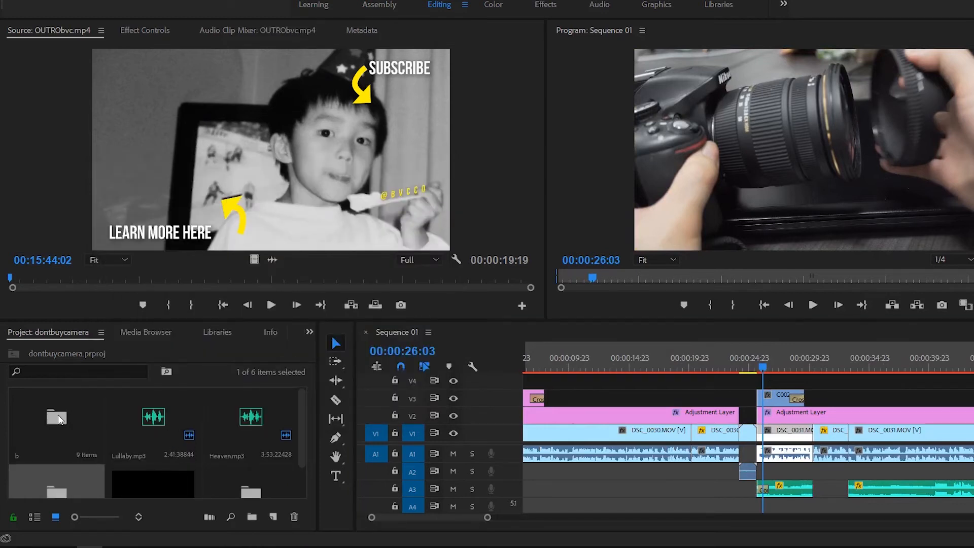
- Open the b bin of B-roll clips in its own window and look through its thumbnails
{"action": "double_click", "coordinate": [57, 417]}
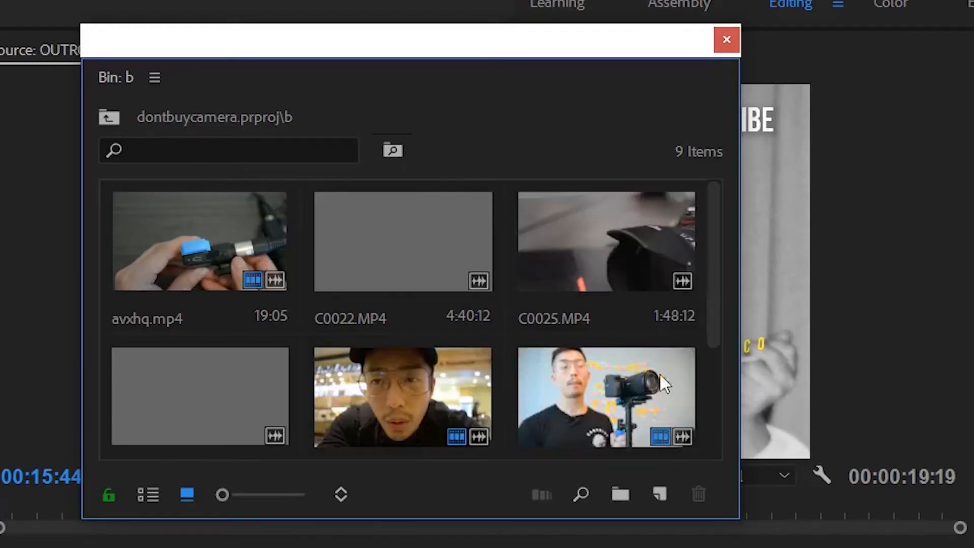
{"action": "scroll", "scroll_direction": "down", "scroll_amount": 3}
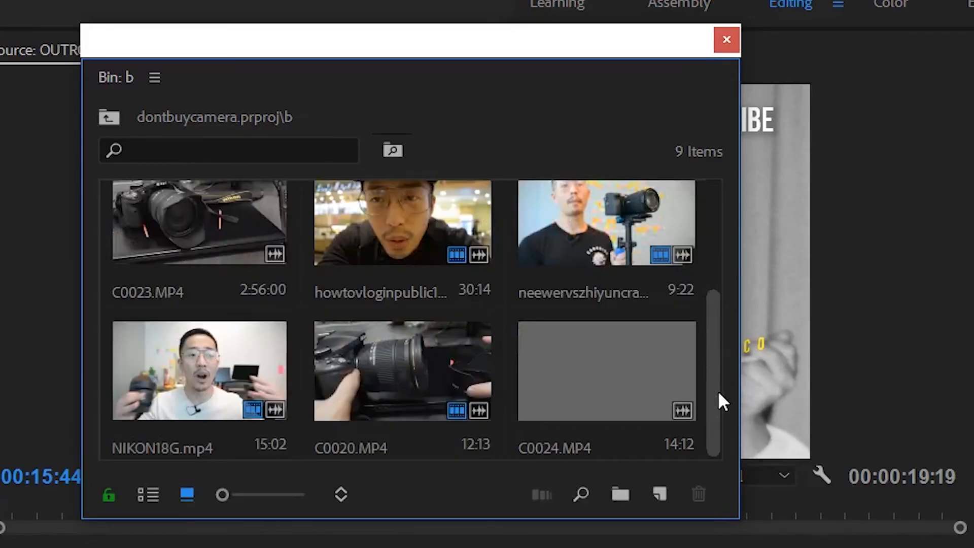
{"action": "scroll", "scroll_direction": "up", "scroll_amount": 3}
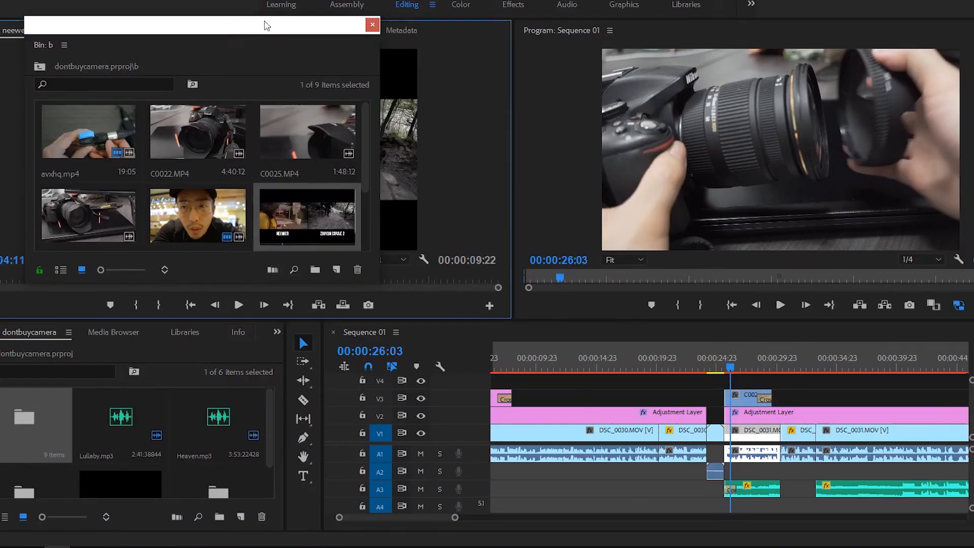
- Dismiss the floating b bin window and return focus to the sequence, keeping neewervszhiyuncram.mp4 in the source monitor
{"action": "left_click", "coordinate": [372, 25]}
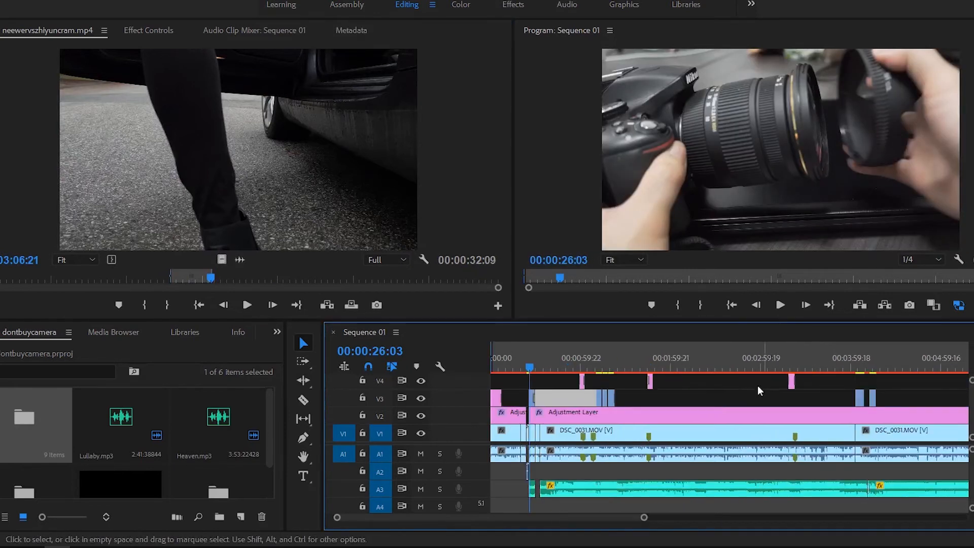
{"action": "left_click", "coordinate": [566, 367]}
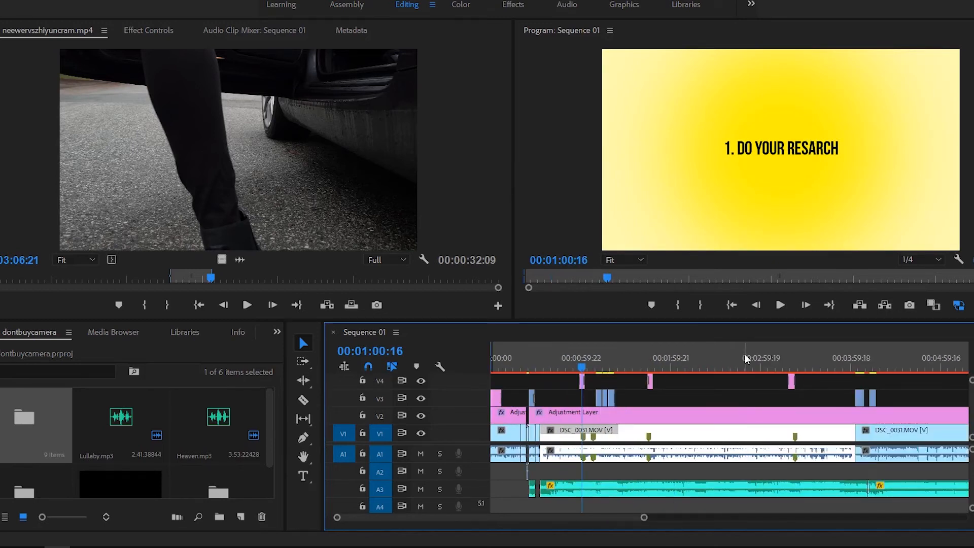
{"action": "left_click", "coordinate": [732, 370]}
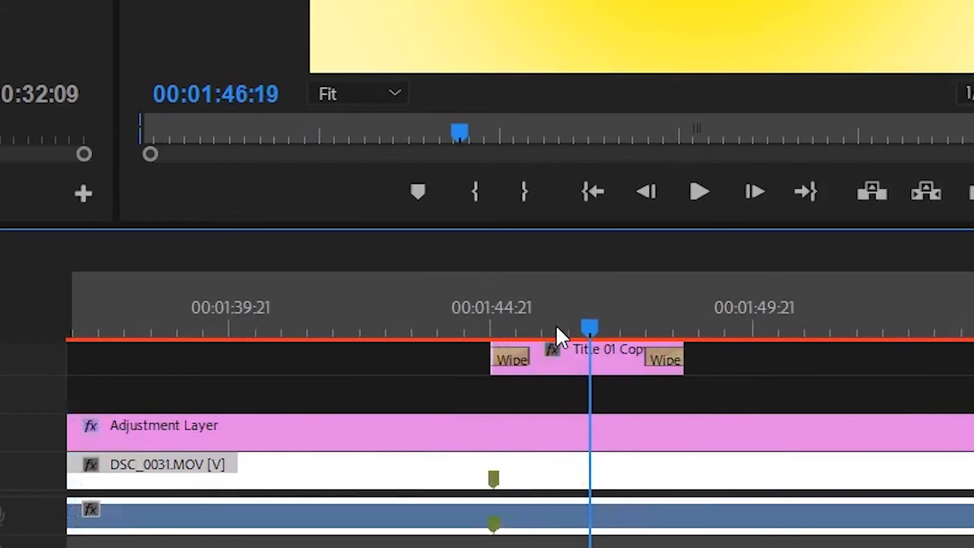
{"action": "left_click", "coordinate": [698, 192]}
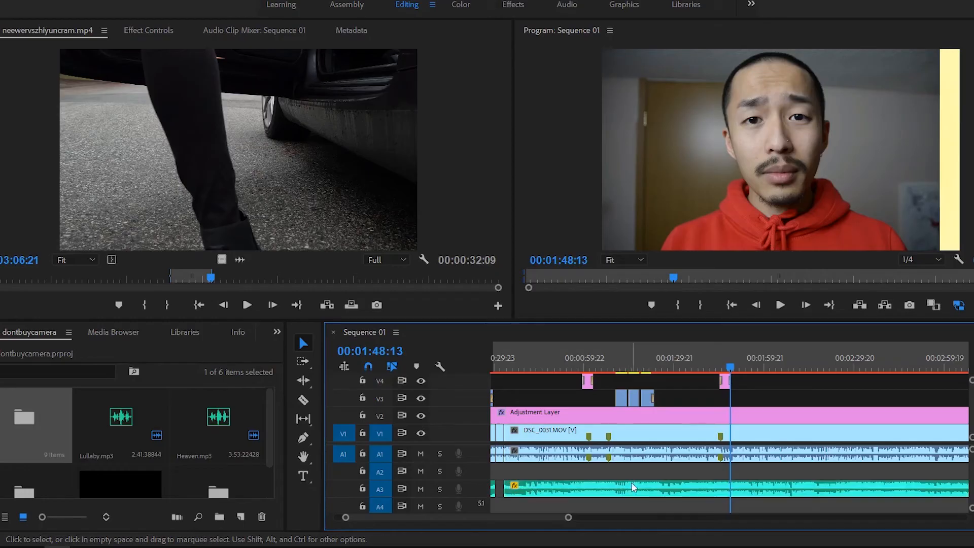
- Set the A3 background music fader to -30.0 dB in the Audio Clip Mixer and bring up the Effects panel
{"action": "left_click", "coordinate": [254, 29]}
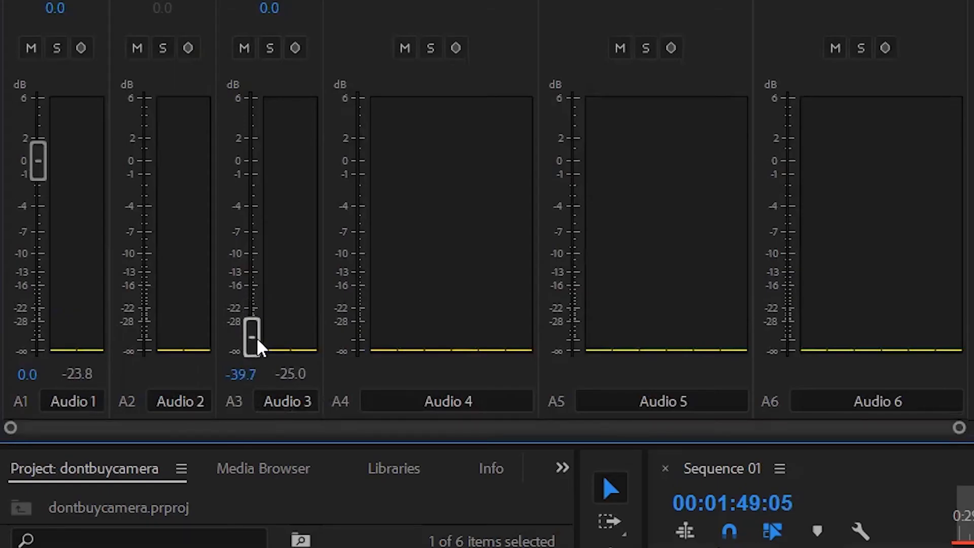
{"action": "double_click", "coordinate": [239, 375]}
{"action": "type", "text": "-30"}
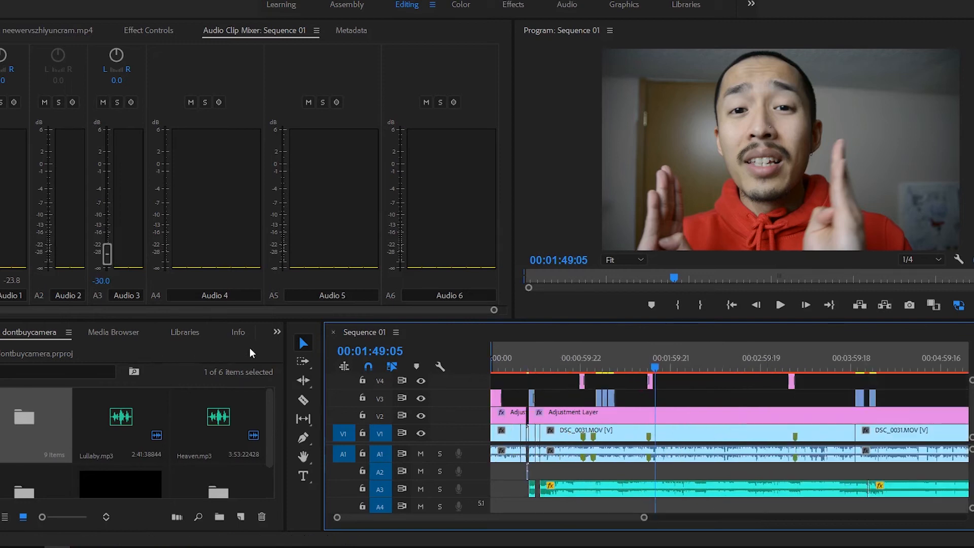
{"action": "left_click", "coordinate": [199, 332]}
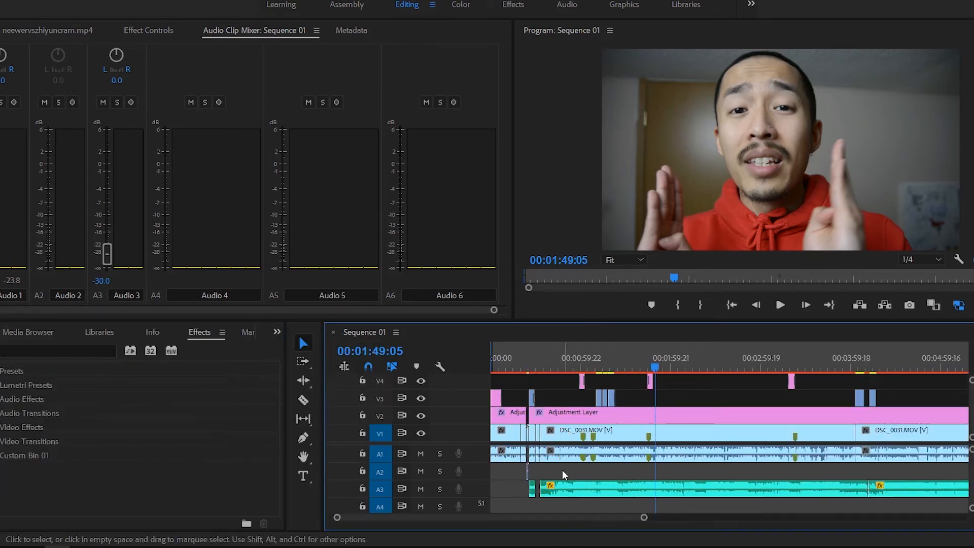
- Search the effects for 'constant gain' to reveal the audio crossfade transitions
{"action": "left_click", "coordinate": [56, 350]}
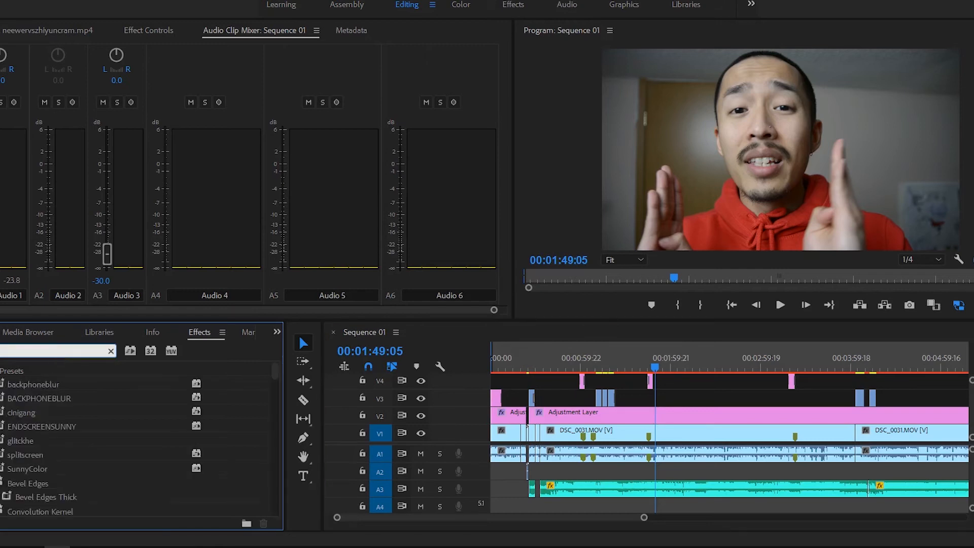
{"action": "type", "text": "conssta"}
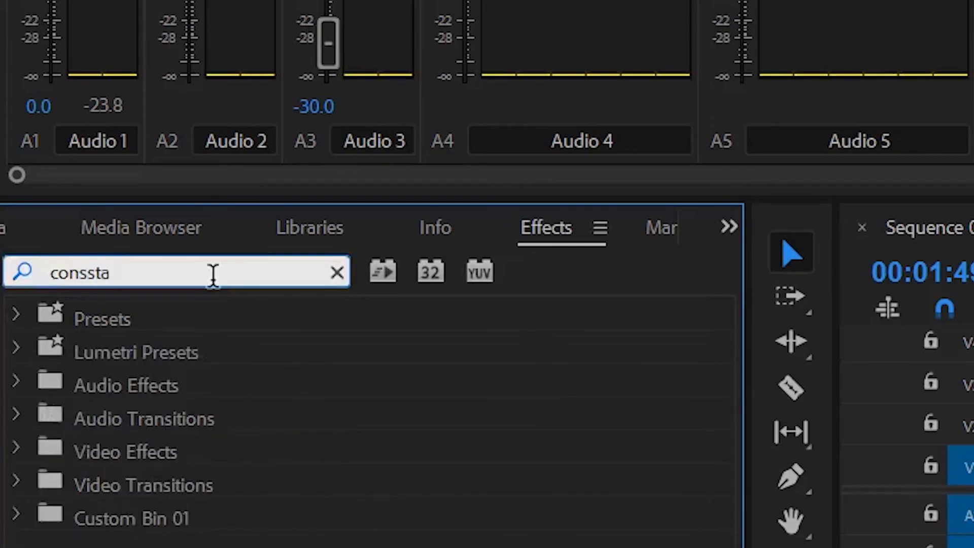
{"action": "type", "text": "constant gain"}
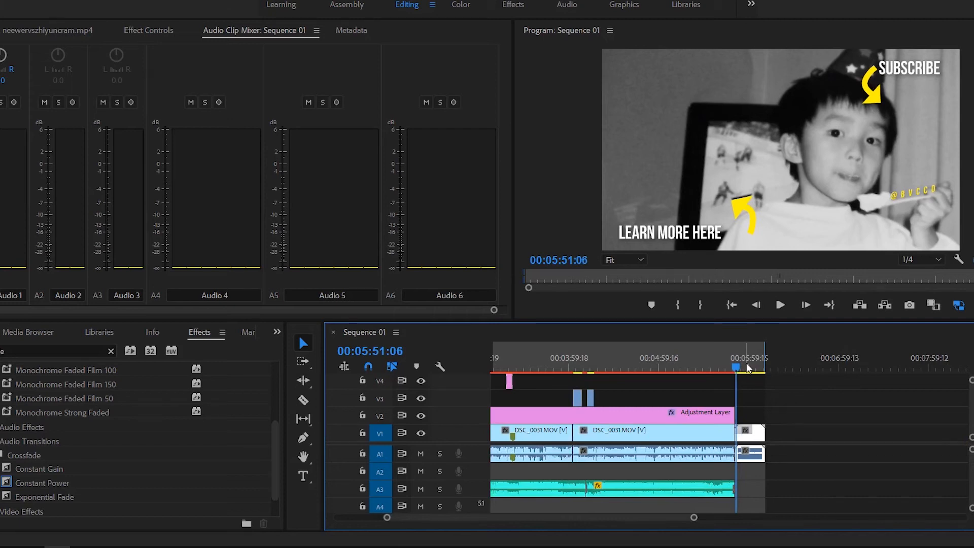
{"action": "left_click", "coordinate": [732, 305]}
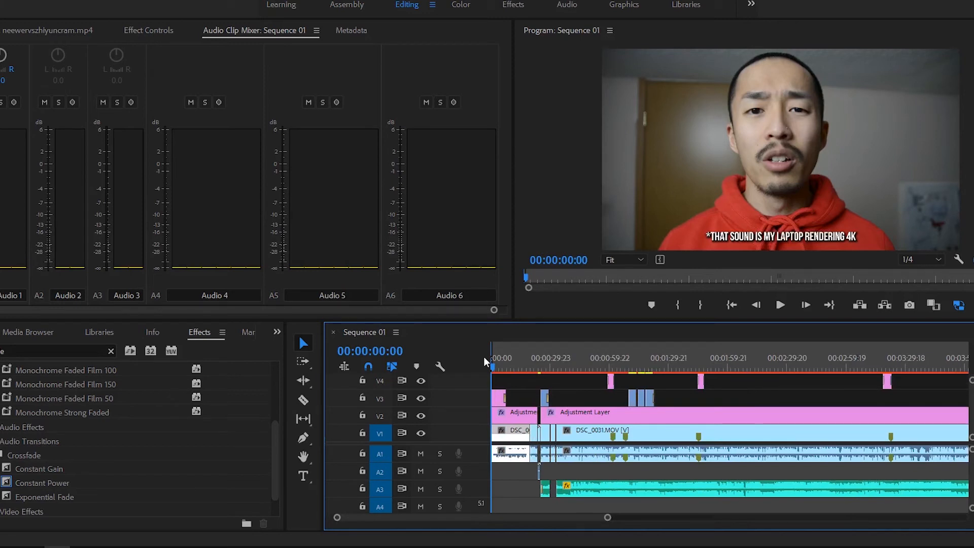
{"action": "left_click", "coordinate": [562, 357]}
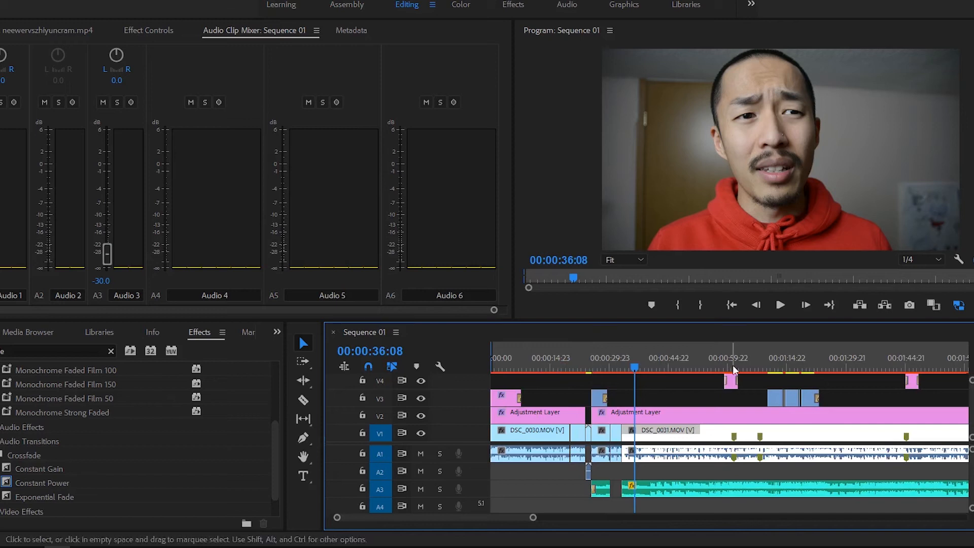
{"action": "mouse_move", "coordinate": [810, 387]}
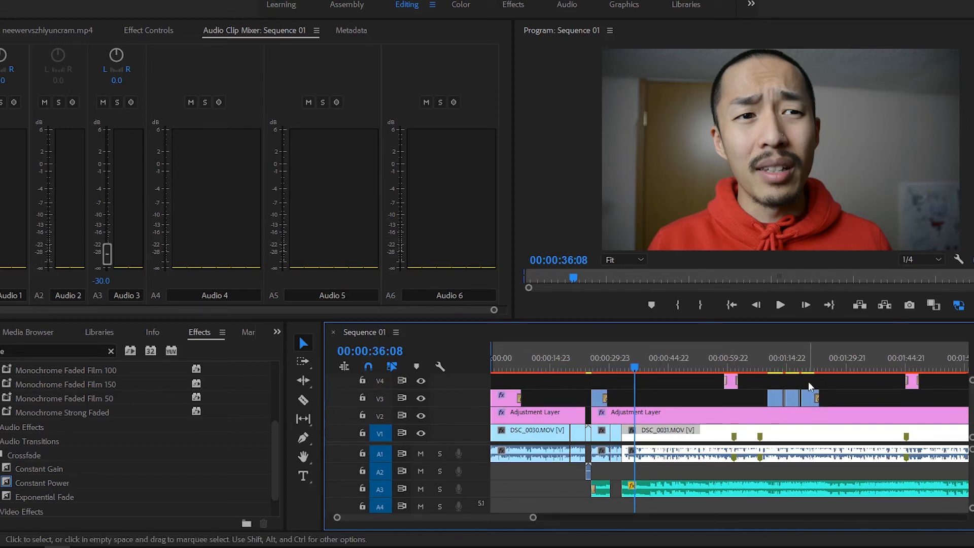
{"action": "left_click", "coordinate": [653, 412]}
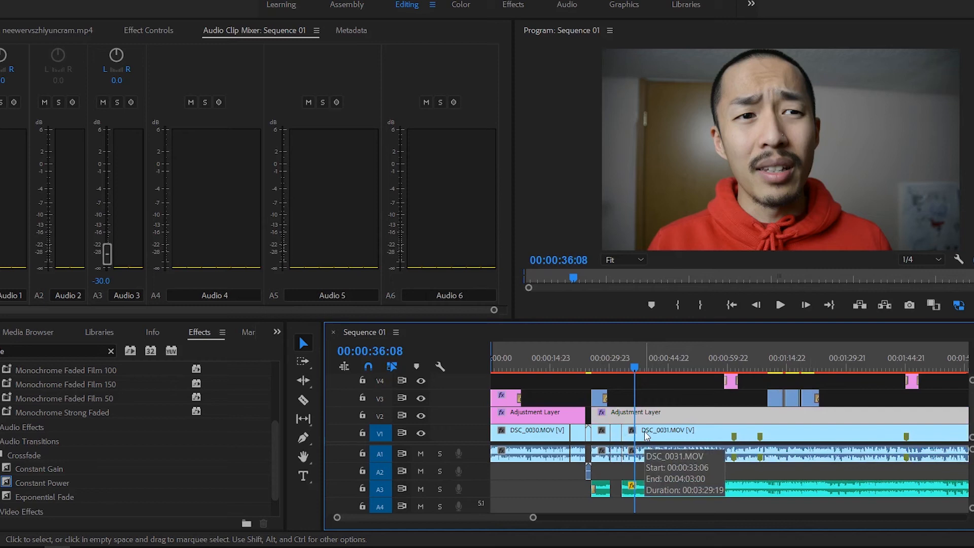
{"action": "mouse_move", "coordinate": [671, 398]}
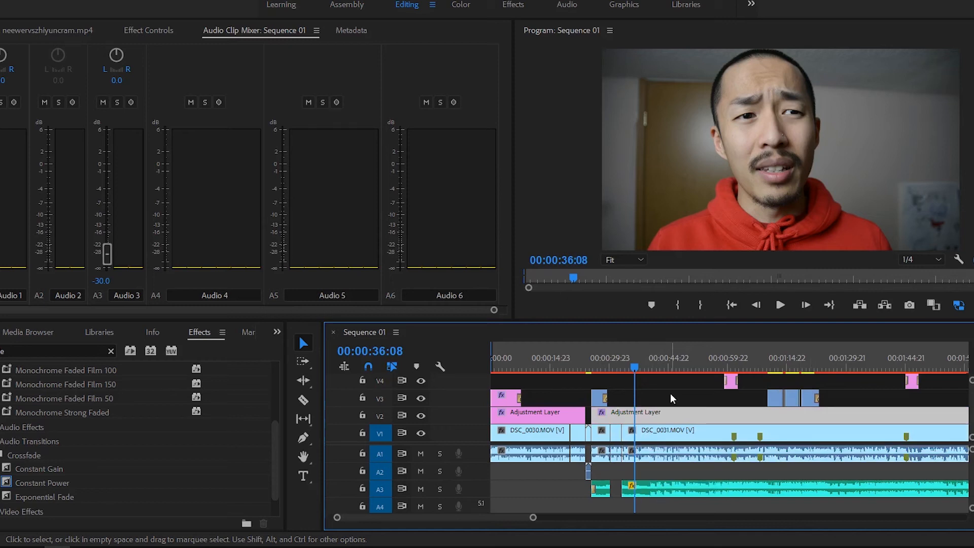
{"action": "mouse_move", "coordinate": [671, 398]}
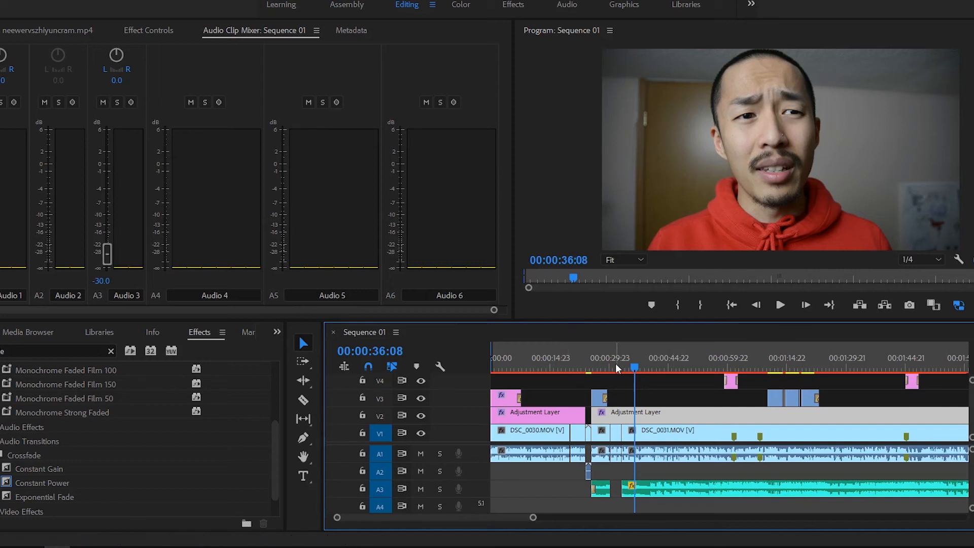
{"action": "left_click", "coordinate": [623, 358]}
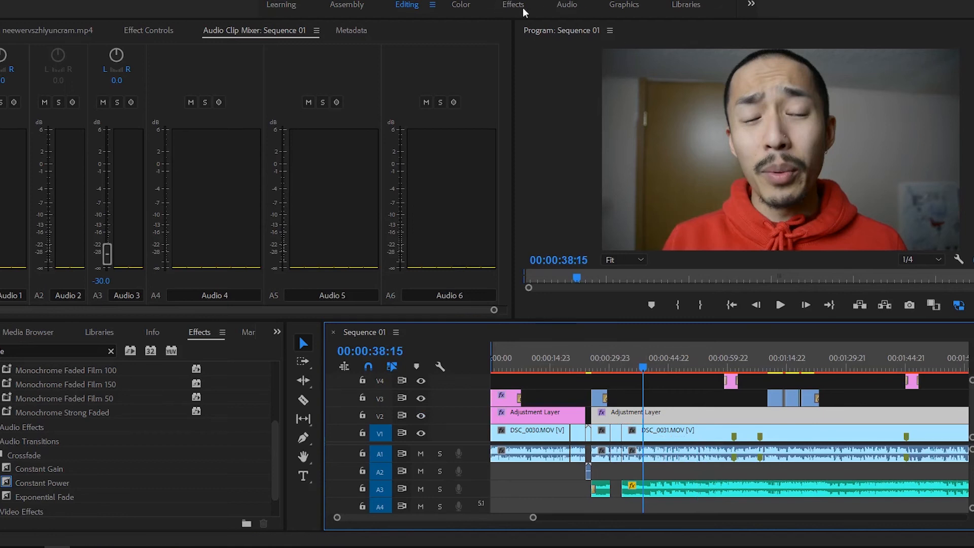
- Switch to the Color workspace, target the Adjustment Layer and bring up the Lumetri waveform scope
{"action": "left_click", "coordinate": [460, 5]}
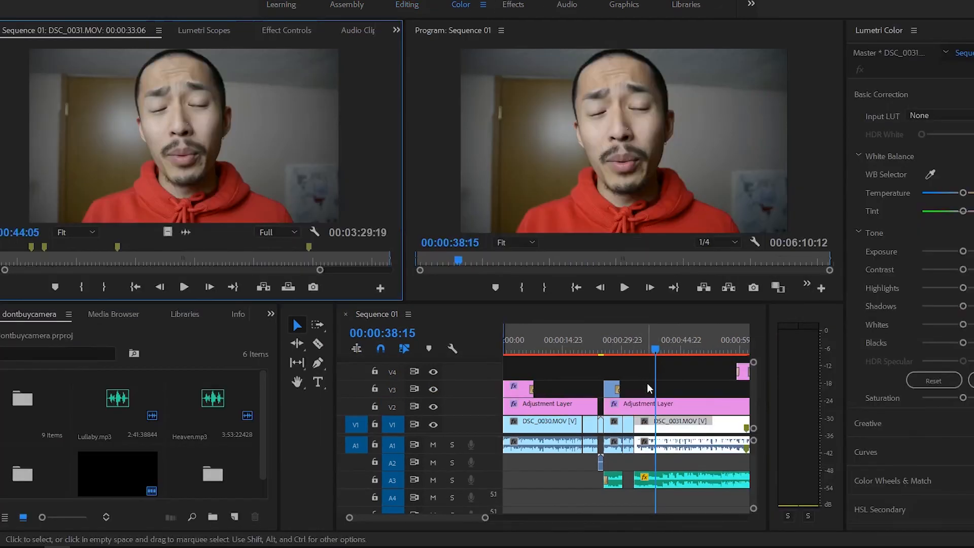
{"action": "left_click", "coordinate": [674, 403]}
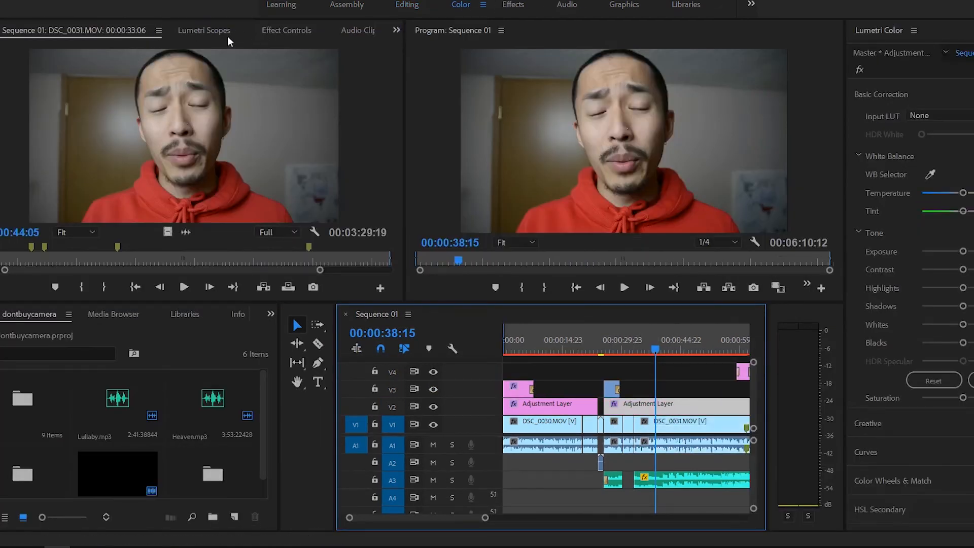
{"action": "left_click", "coordinate": [203, 30]}
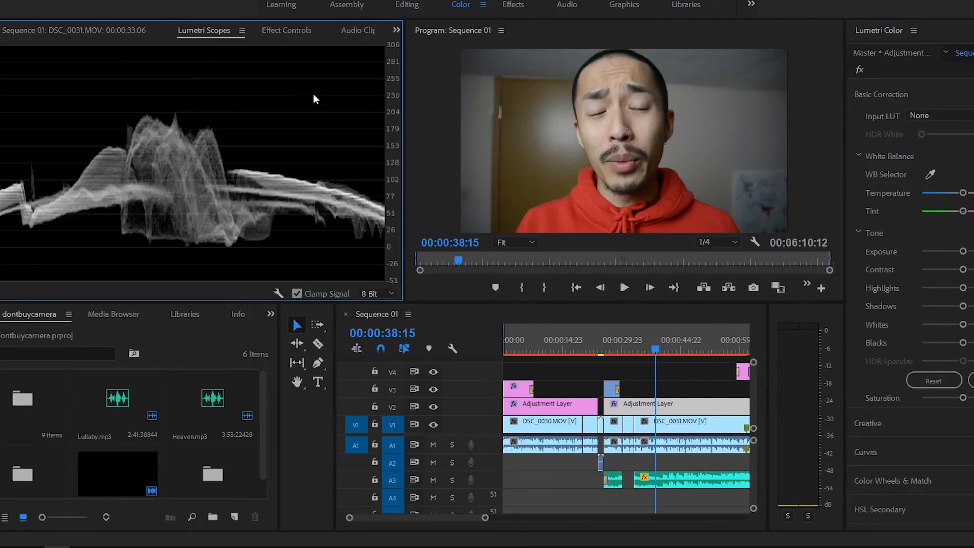
{"action": "mouse_move", "coordinate": [176, 229]}
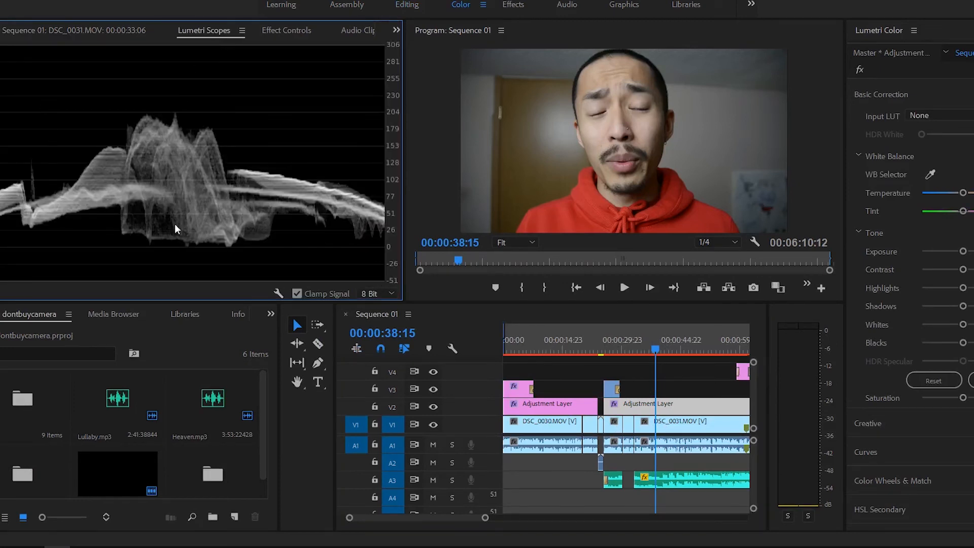
{"action": "mouse_move", "coordinate": [287, 139]}
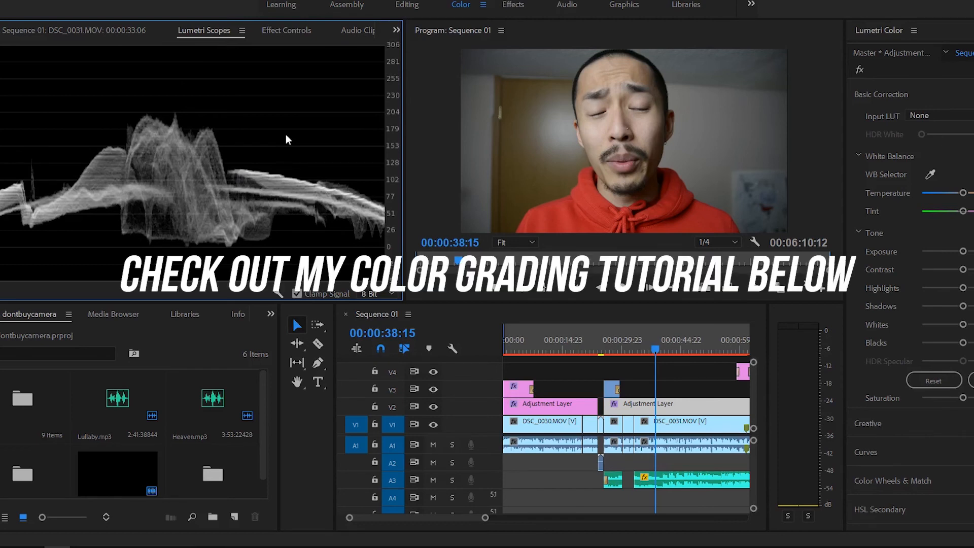
{"action": "mouse_move", "coordinate": [97, 36]}
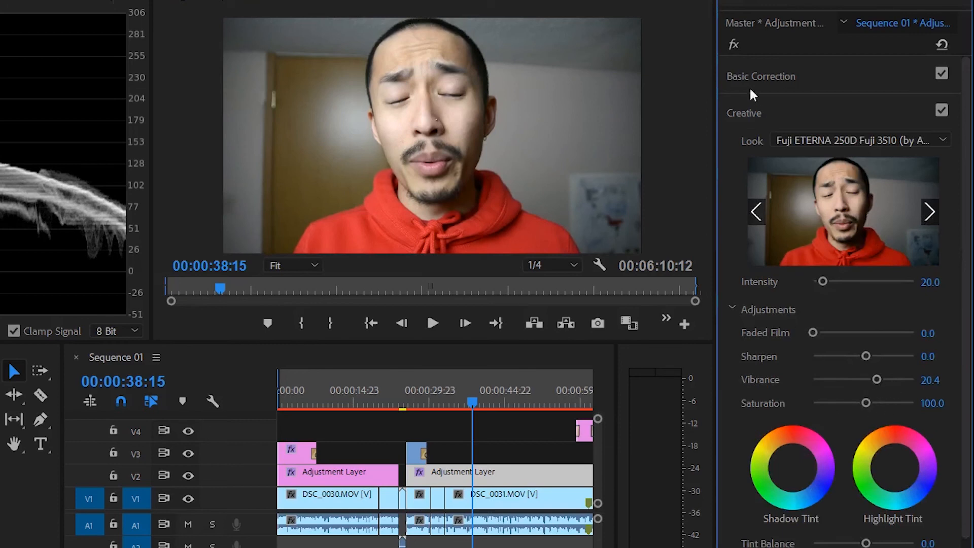
- Adjust the midtone color balance in the Lumetri color wheels for the film-look grade
{"action": "left_click", "coordinate": [761, 77]}
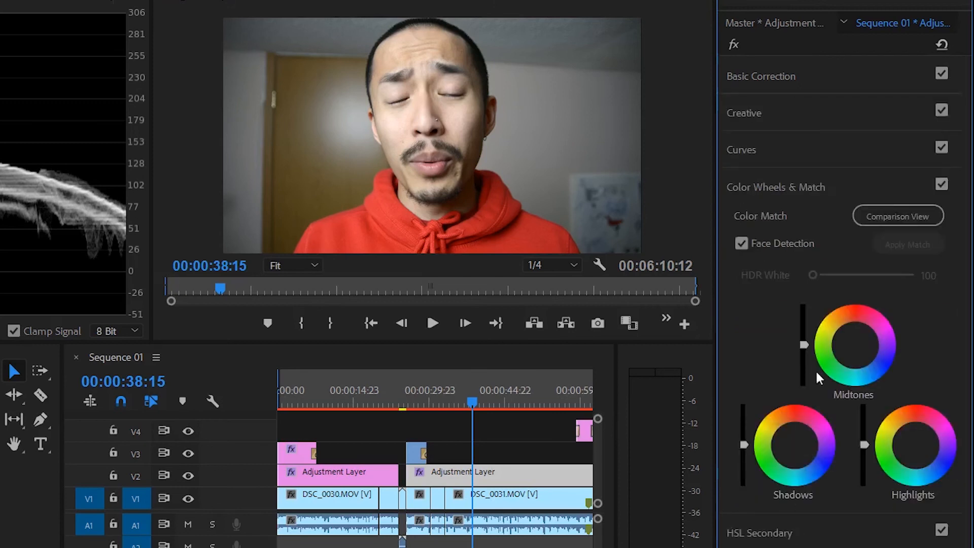
{"action": "left_click", "coordinate": [761, 76]}
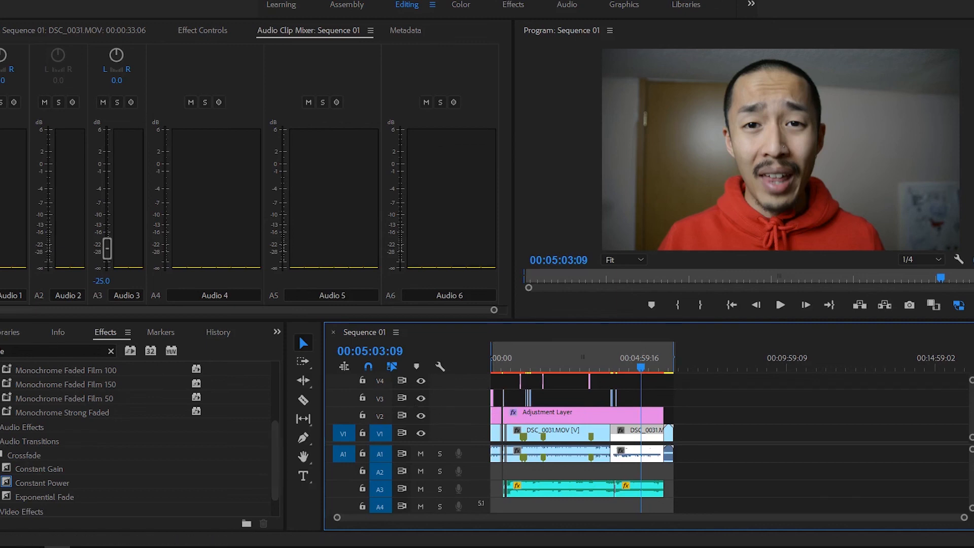
- Show the Media Browser listing the computer's drives and the 12.0 folder
{"action": "left_click", "coordinate": [28, 331]}
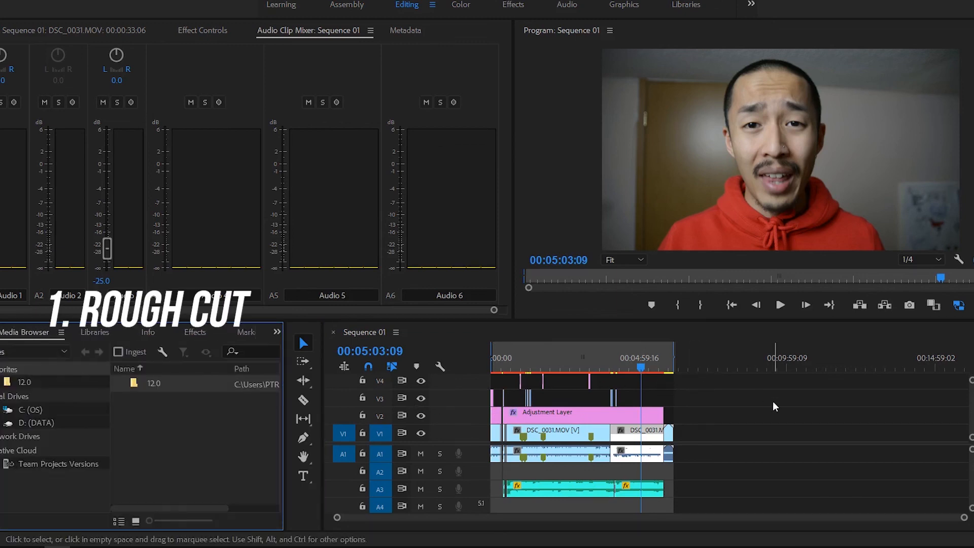
{"action": "mouse_move", "coordinate": [727, 394]}
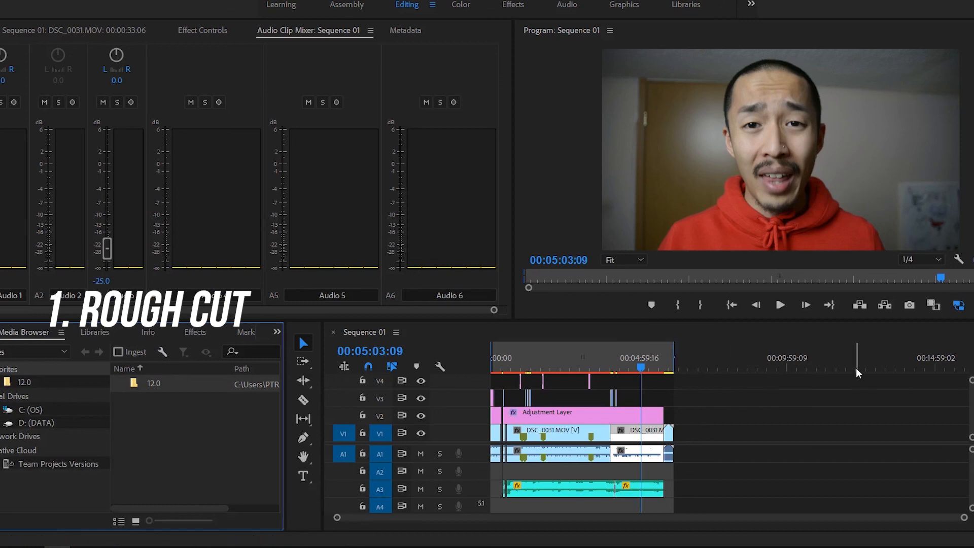
{"action": "mouse_move", "coordinate": [921, 372]}
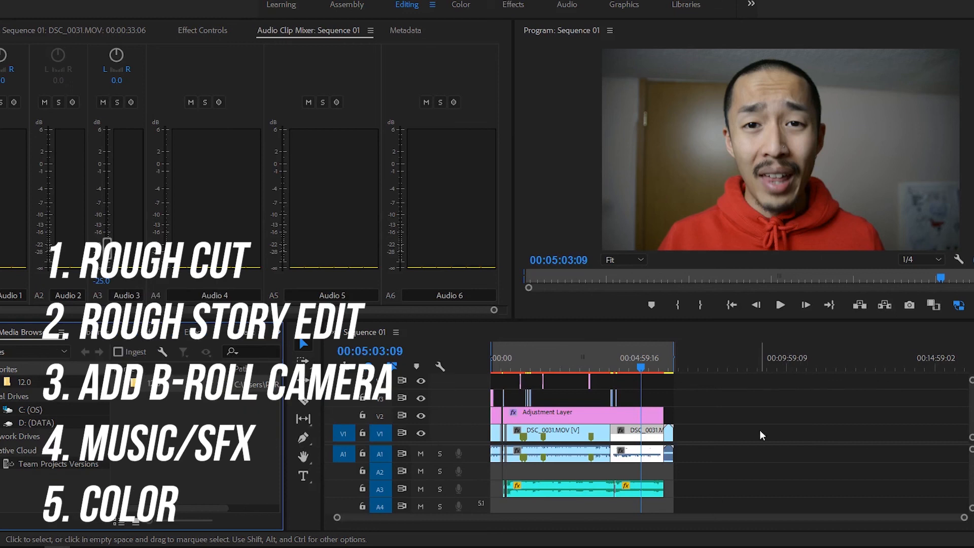
{"action": "mouse_move", "coordinate": [741, 383]}
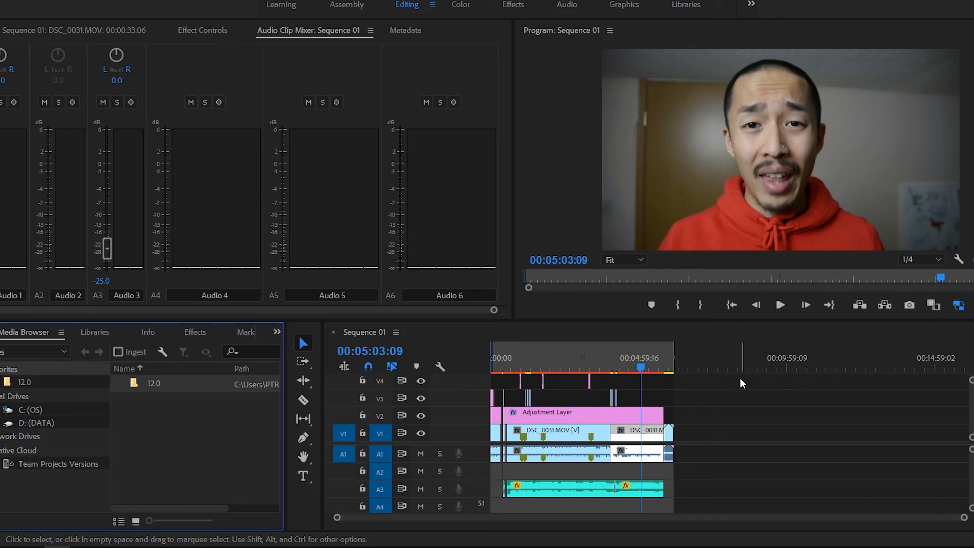
{"action": "mouse_move", "coordinate": [386, 405]}
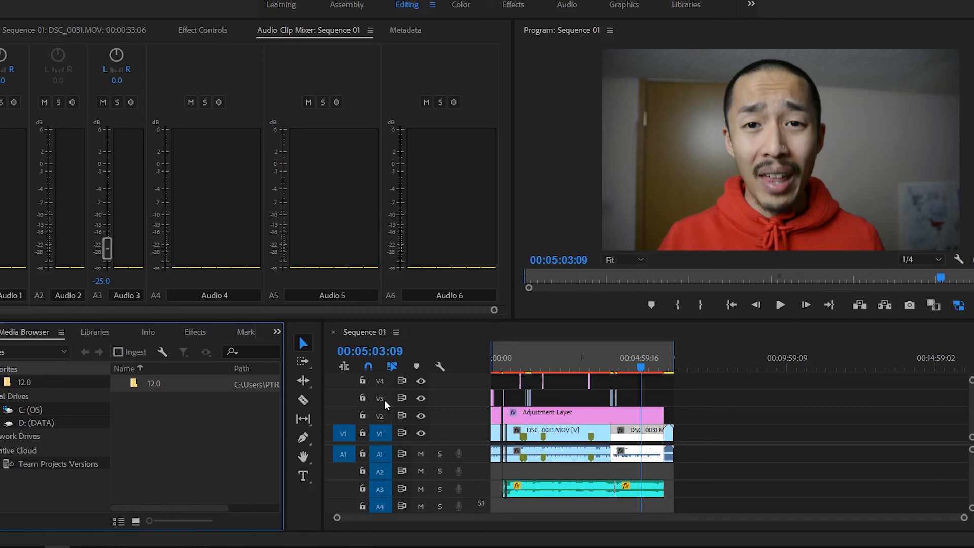
{"action": "mouse_move", "coordinate": [755, 134]}
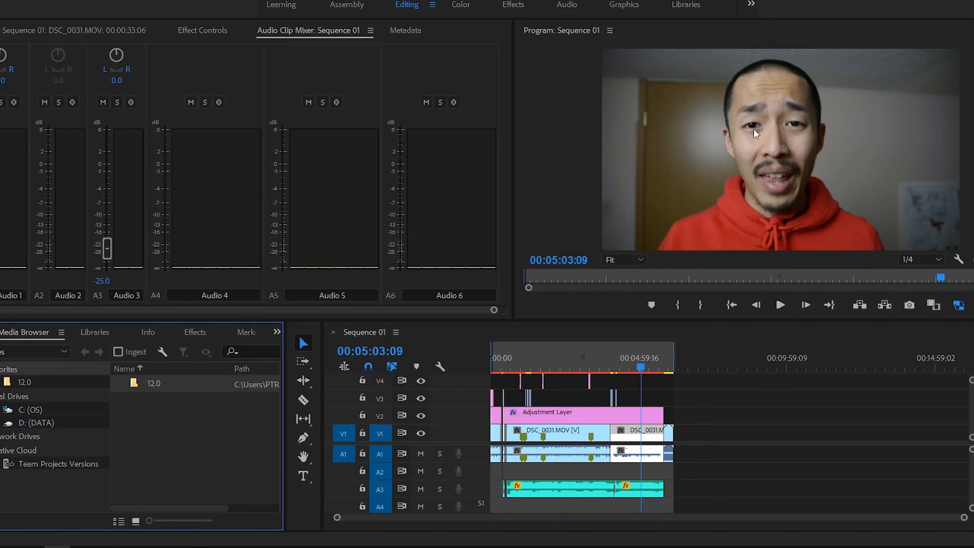
{"action": "mouse_move", "coordinate": [691, 422]}
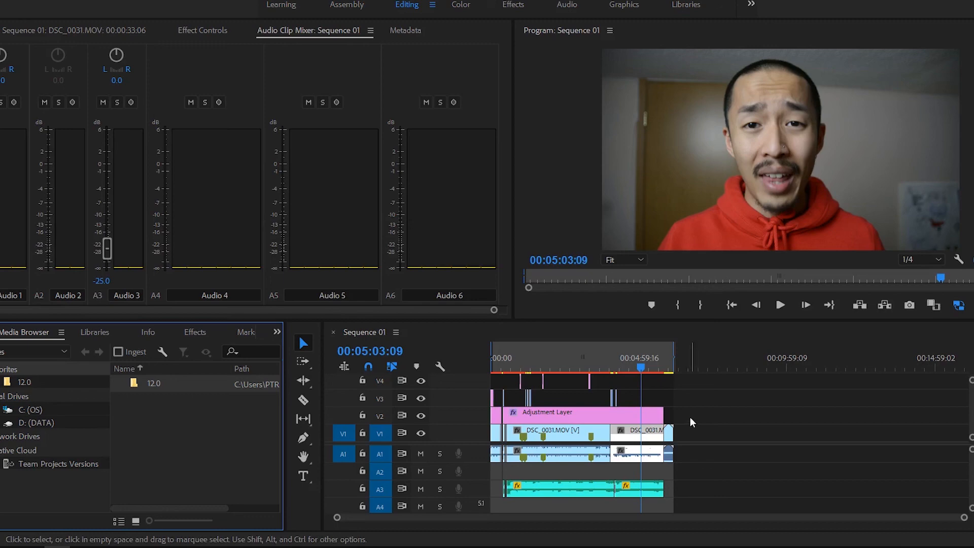